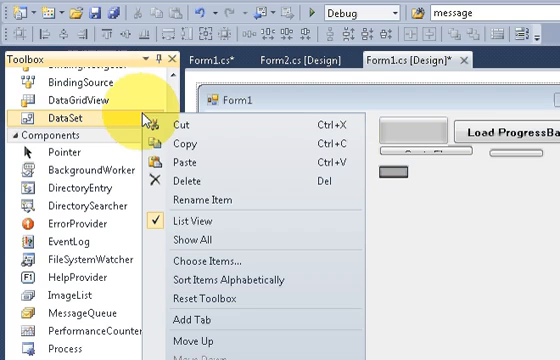
pyautogui.moveTo(216, 268)
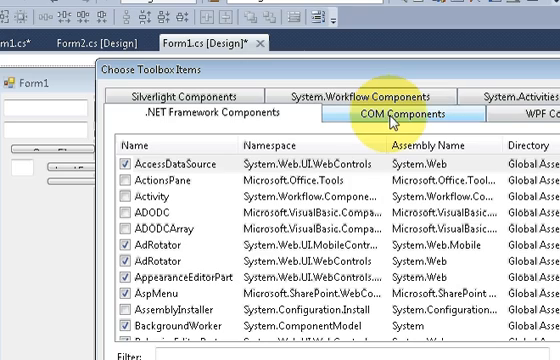
# - Add the Adobe PDF Reader COM component to the Toolbox items and confirm
pyautogui.click(398, 112)
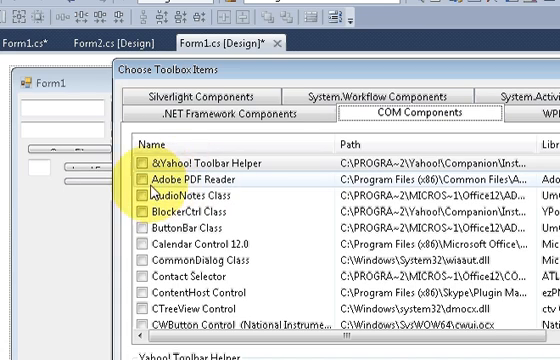
pyautogui.click(164, 168)
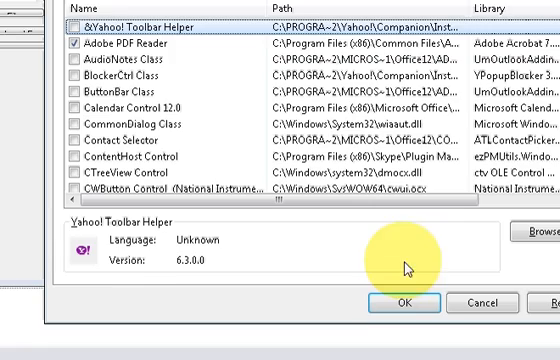
pyautogui.click(404, 302)
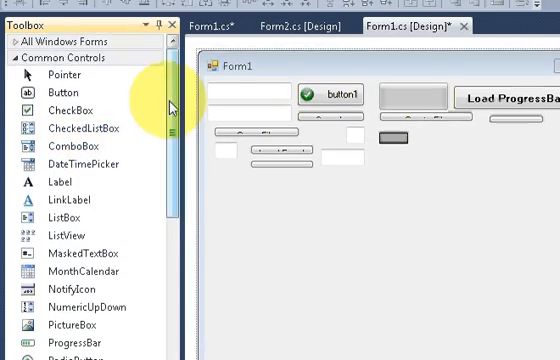
# - Add an Adobe PDF Reader control named axAcroPDF1 to Form1 from the Toolbox Data section
pyautogui.scroll(-3)
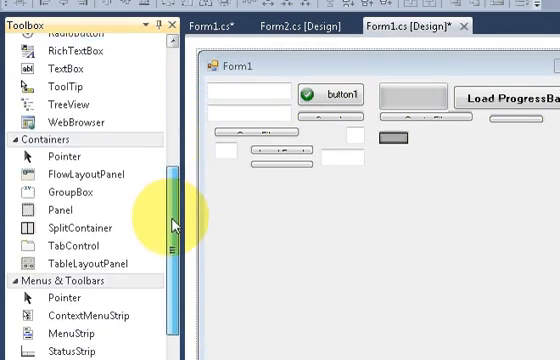
pyautogui.scroll(-3)
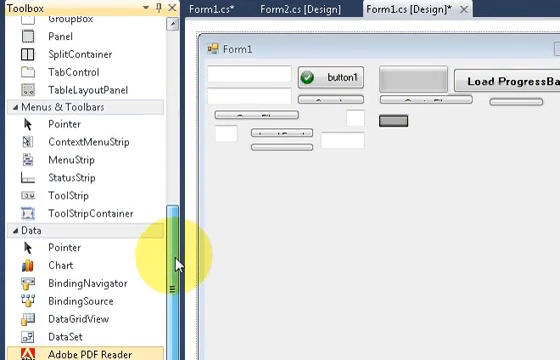
pyautogui.scroll(-3)
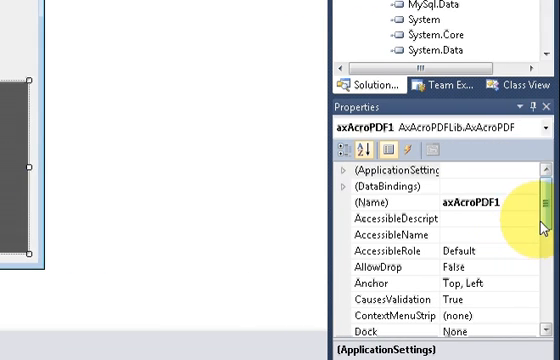
pyautogui.scroll(-3)
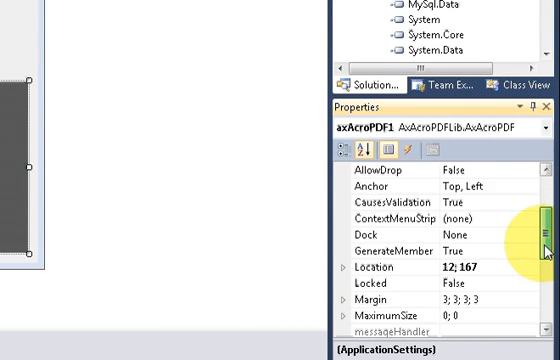
pyautogui.scroll(3)
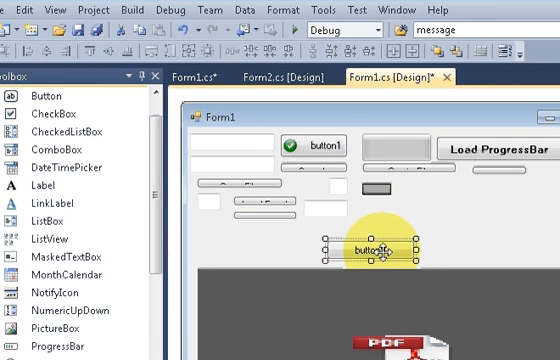
# - Set button9's Text property to 'Open PDF' and create its button9_Click handler
pyautogui.scroll(-3)
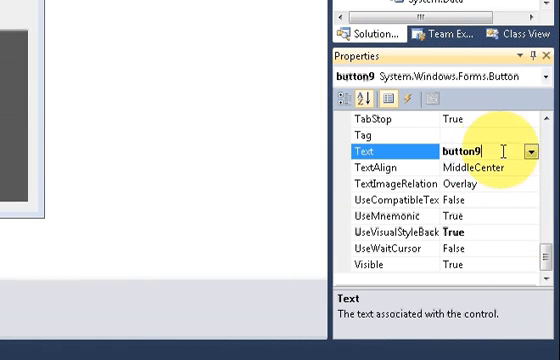
pyautogui.write('P')
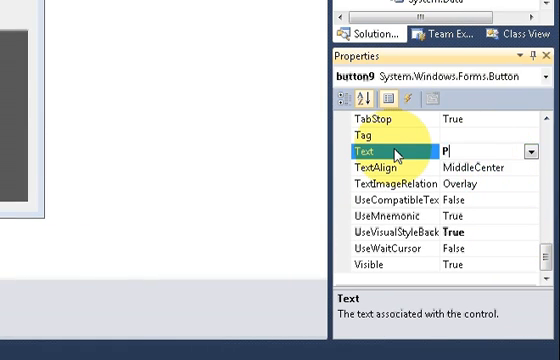
pyautogui.write('o')
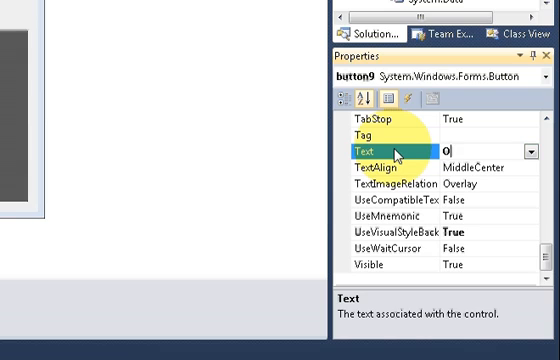
pyautogui.write('pen')
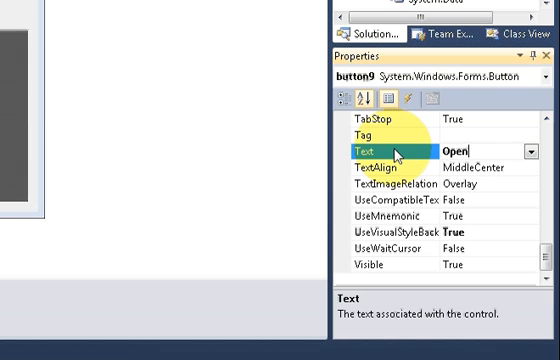
pyautogui.write('P')
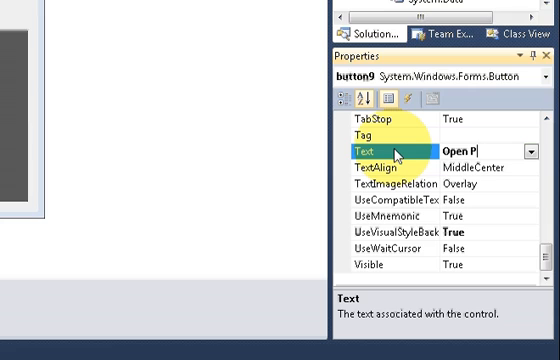
pyautogui.write('DF')
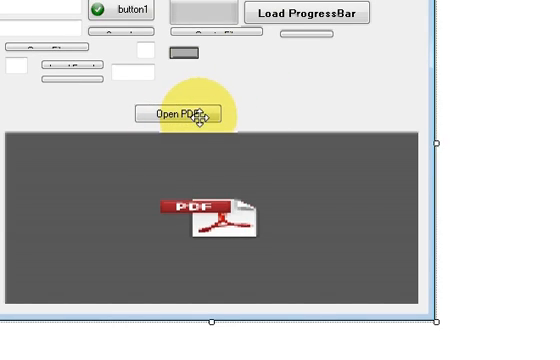
pyautogui.click(188, 112)
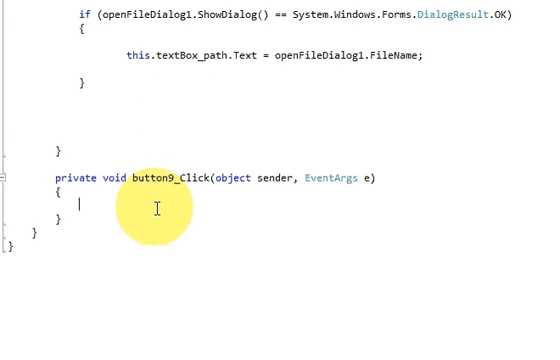
# - Declare OpenFileDialog openFileDialog1 and add an if checking ShowDialog() == DialogResult.OK
pyautogui.write('OpenFileDialog openFileDialog1 = new OpenFileDialog();')
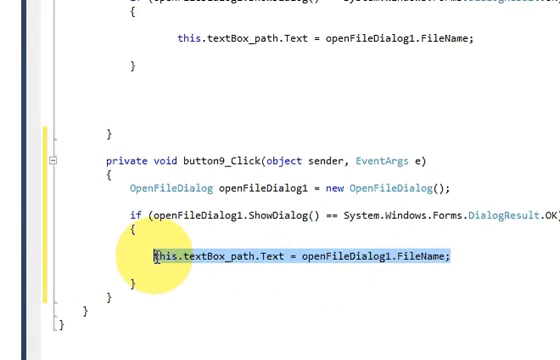
pyautogui.press('Delete')
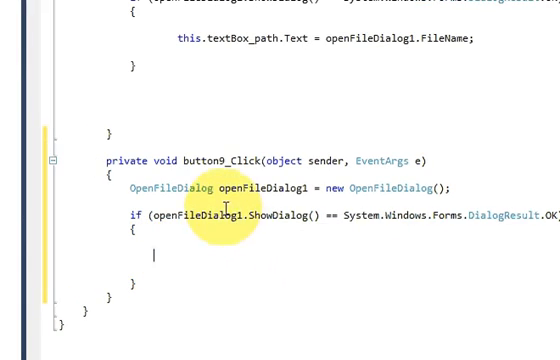
pyautogui.scroll(3)
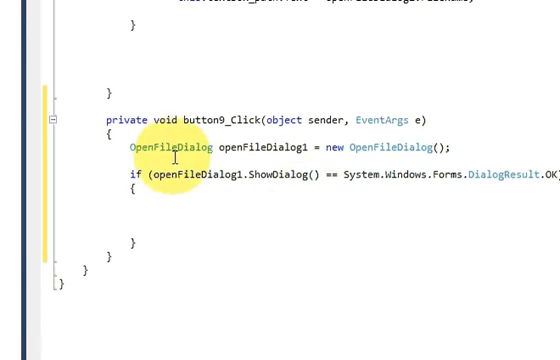
pyautogui.moveTo(140, 146); pyautogui.dragTo(150, 242)
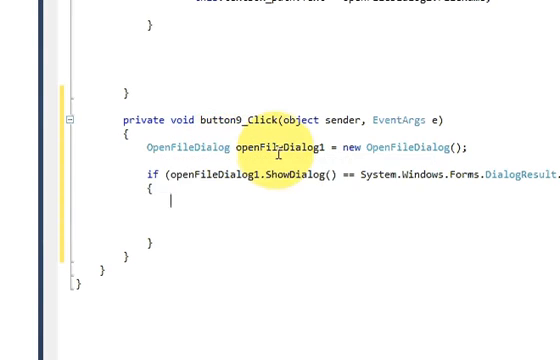
pyautogui.doubleClick(272, 146)
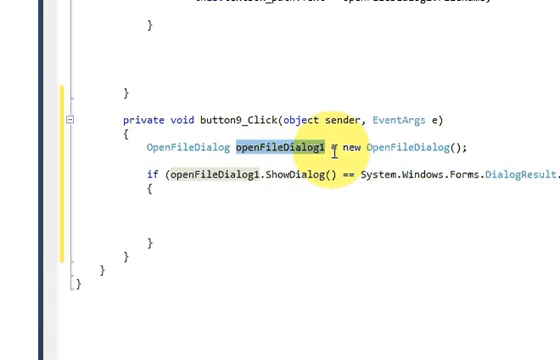
pyautogui.moveTo(408, 144)
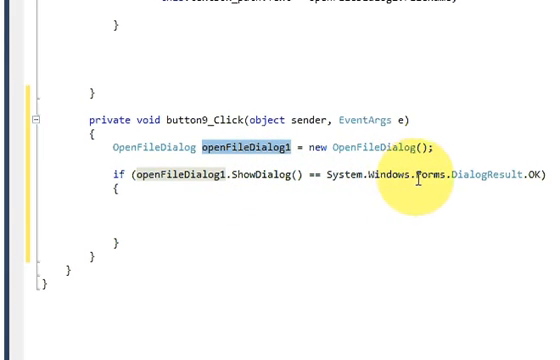
pyautogui.moveTo(424, 170)
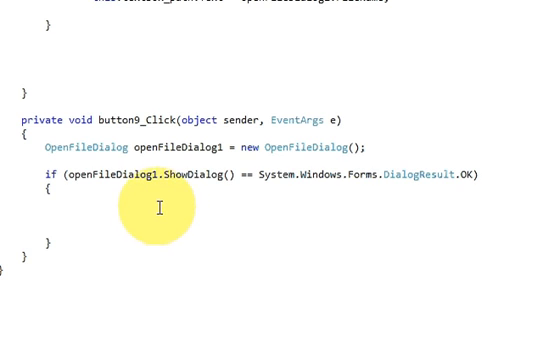
pyautogui.click(148, 94)
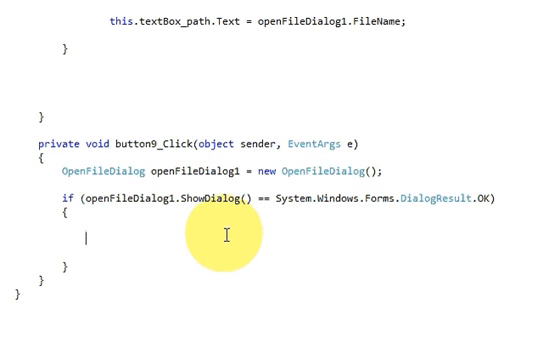
# - Inside the if block, assign axAcroPDF1.src = openFileDialog1.FileName via IntelliSense
pyautogui.write('axAcroPDF1')
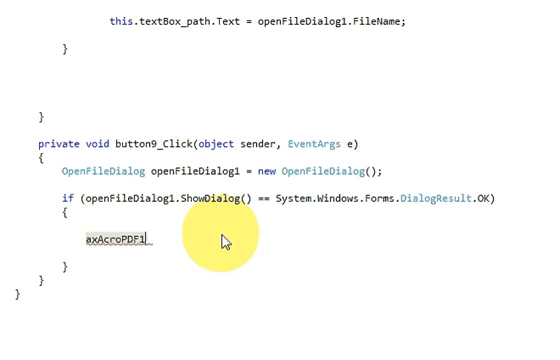
pyautogui.write('.')
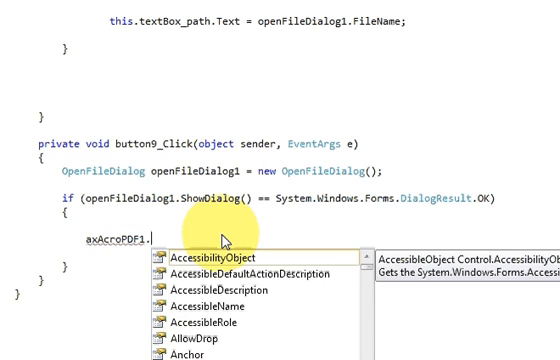
pyautogui.write('src')
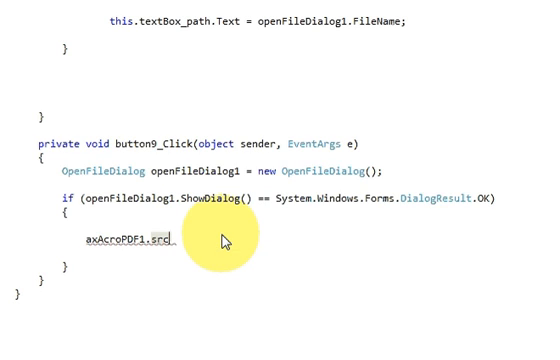
pyautogui.write('=')
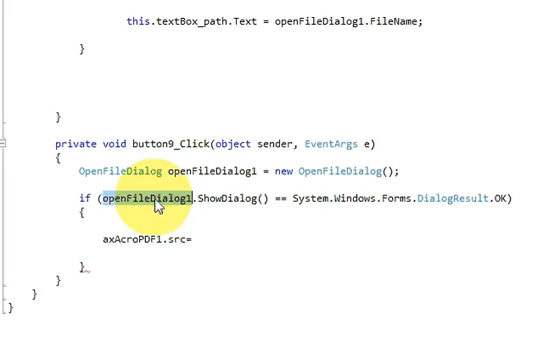
pyautogui.write('openFileDialog1')
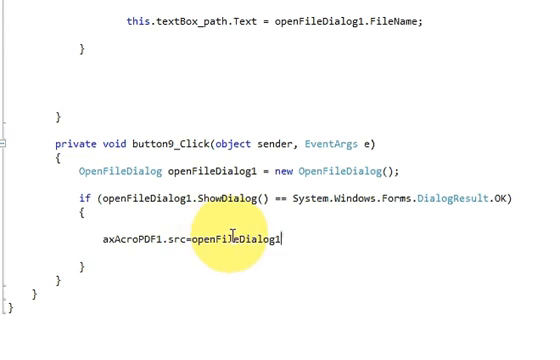
pyautogui.write('.FileName;')
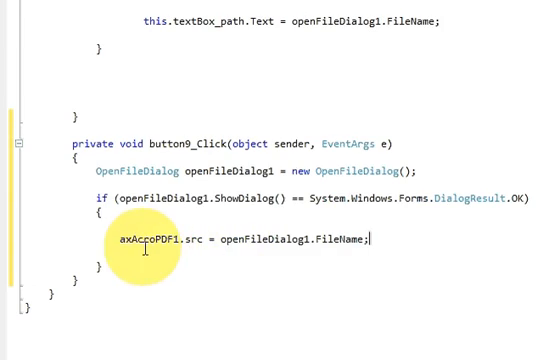
# - Highlight axAcroPDF1, FileName and openFileDialog1 to review the assignment
pyautogui.doubleClick(140, 240)
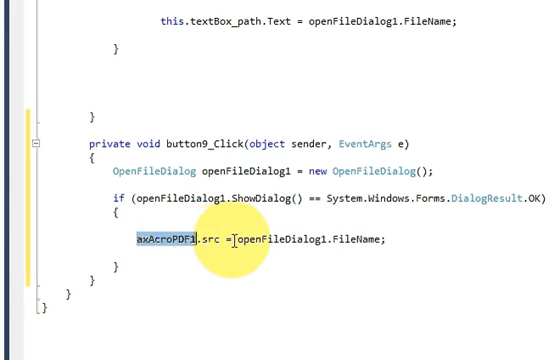
pyautogui.doubleClick(244, 168)
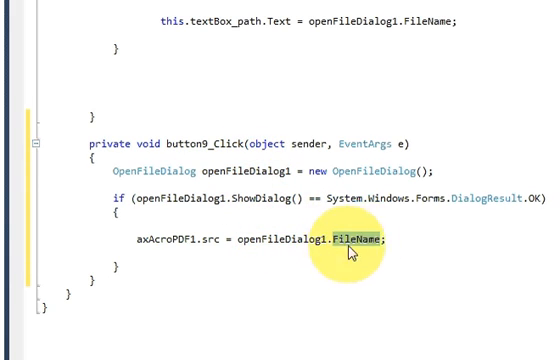
pyautogui.moveTo(410, 244)
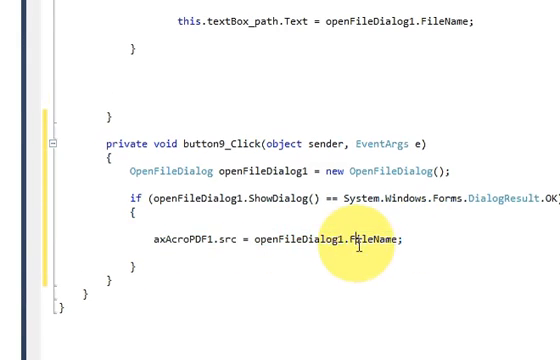
pyautogui.doubleClick(350, 240)
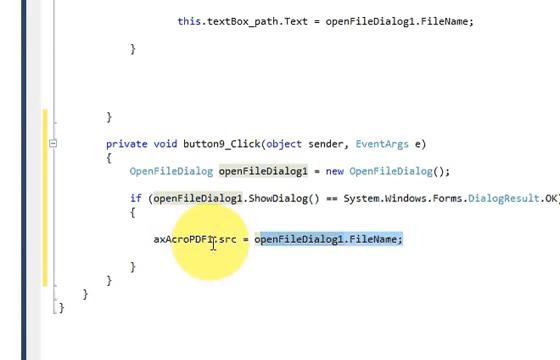
pyautogui.doubleClick(176, 240)
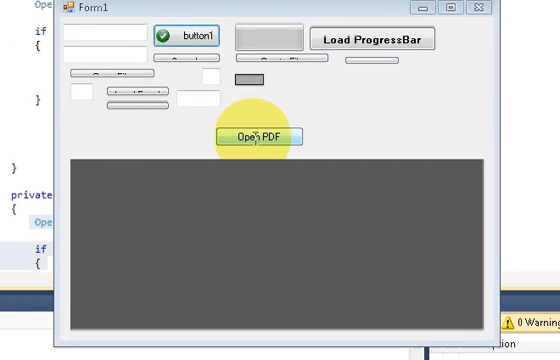
# - Run the form, use Open PDF to pick the German vocabulary PDF and view it in the reader
pyautogui.click(258, 136)
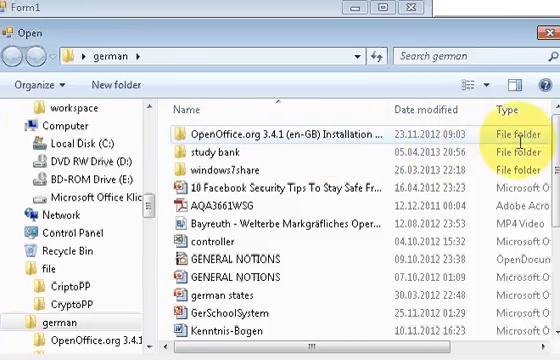
pyautogui.scroll(-3)
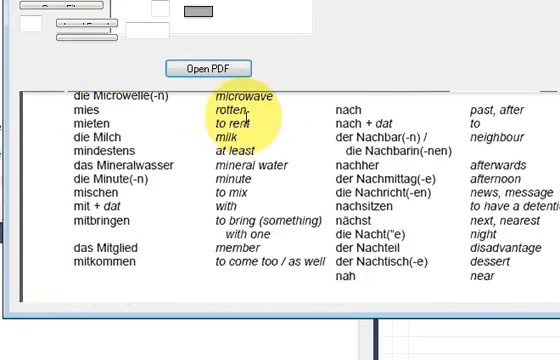
pyautogui.scroll(-3)
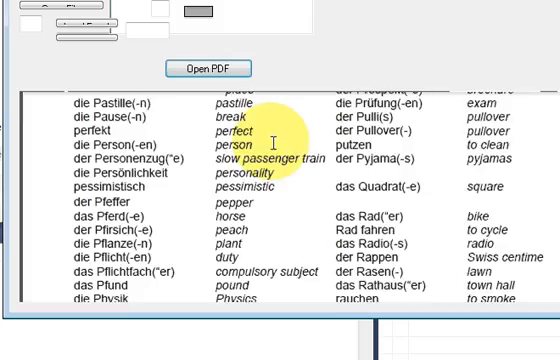